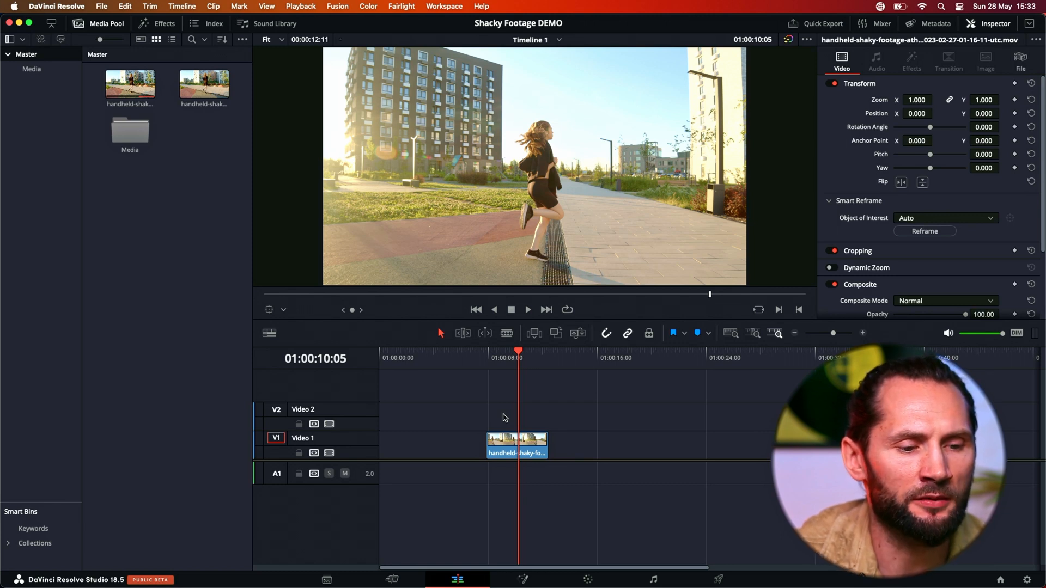
Select the shaky clip and move the playhead near its start.
left_click(516, 446)
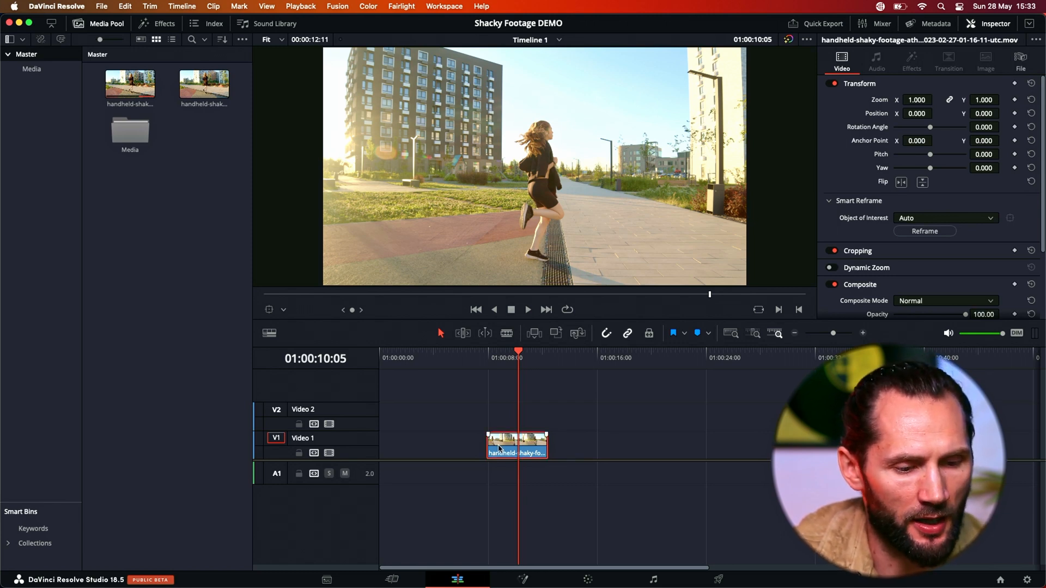
left_click(487, 357)
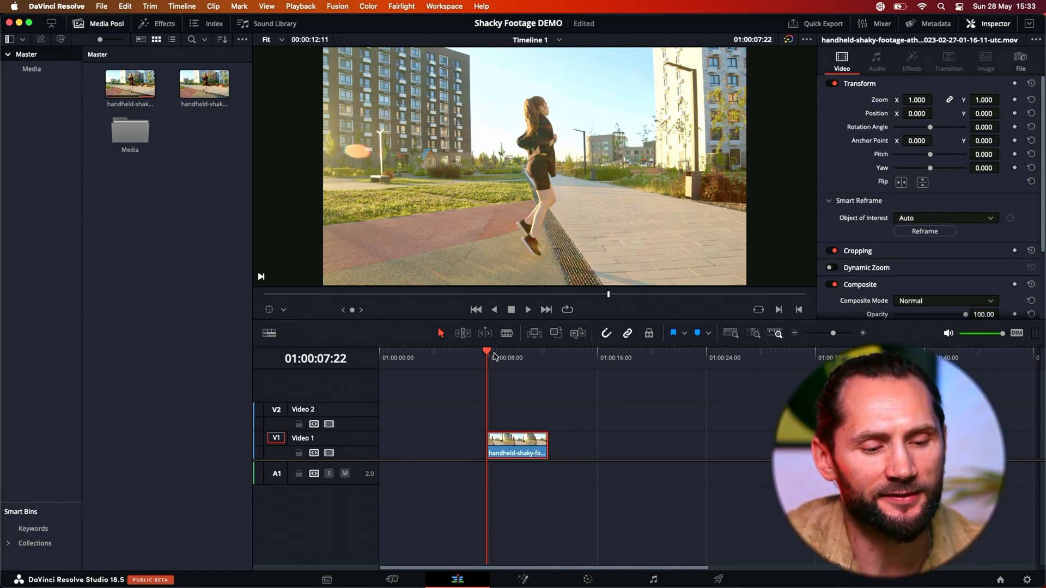
mouse_move(500, 363)
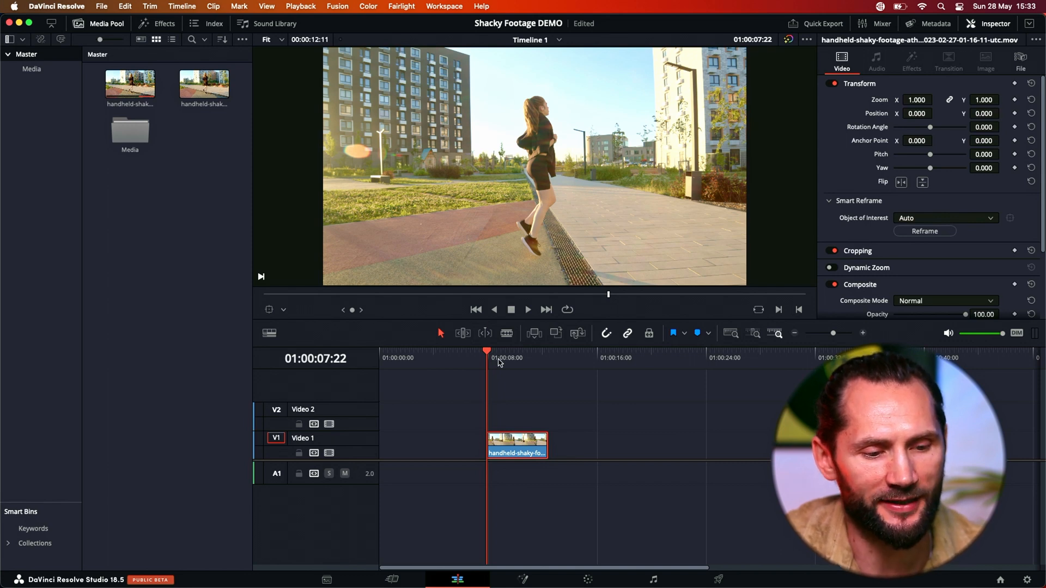
left_click(498, 358)
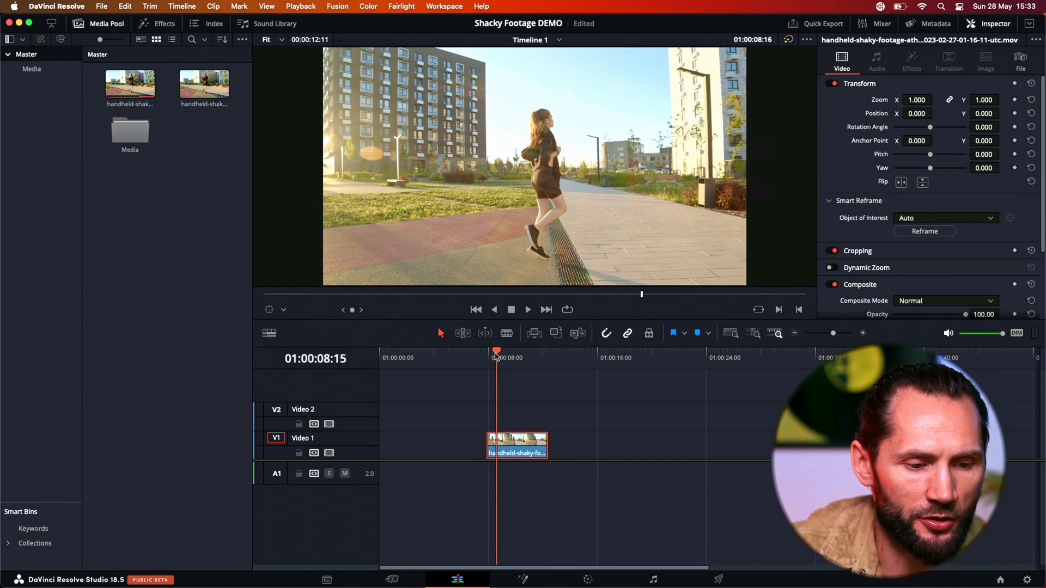
left_click(527, 310)
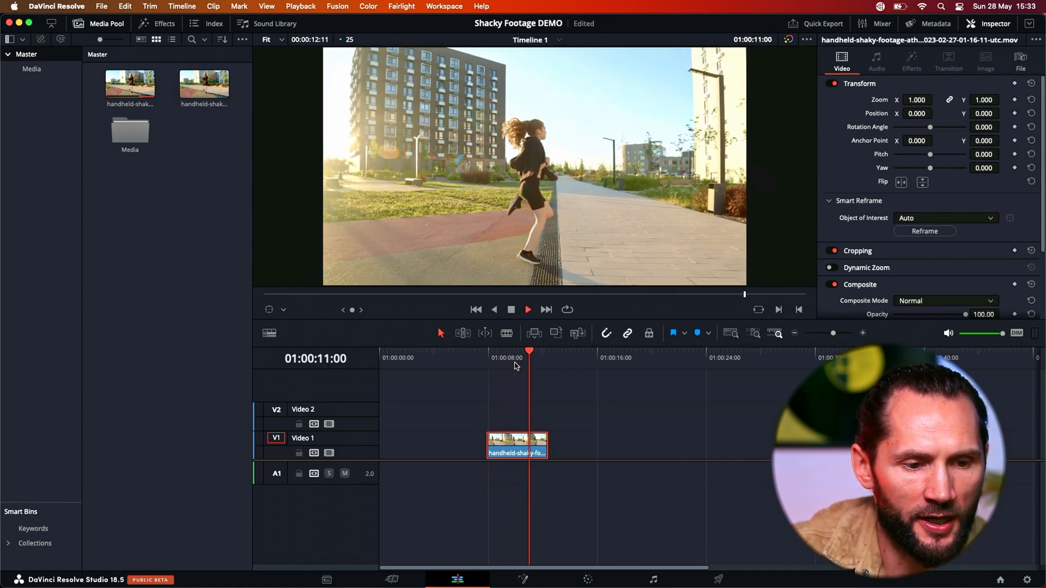
Stabilize the clip in Similarity mode with strength lowered to about 0.511.
scroll("down", 3)
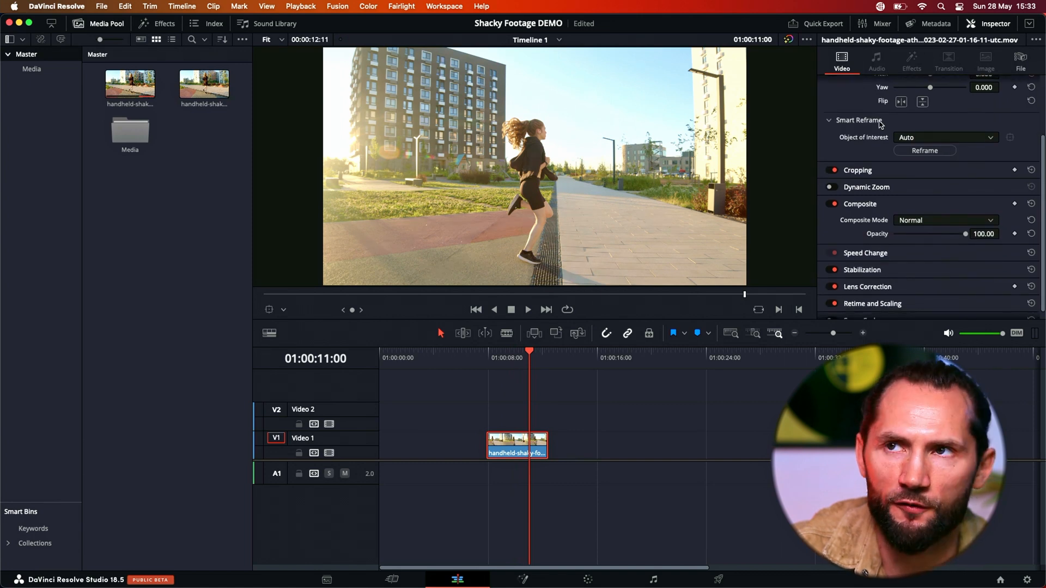
mouse_move(890, 171)
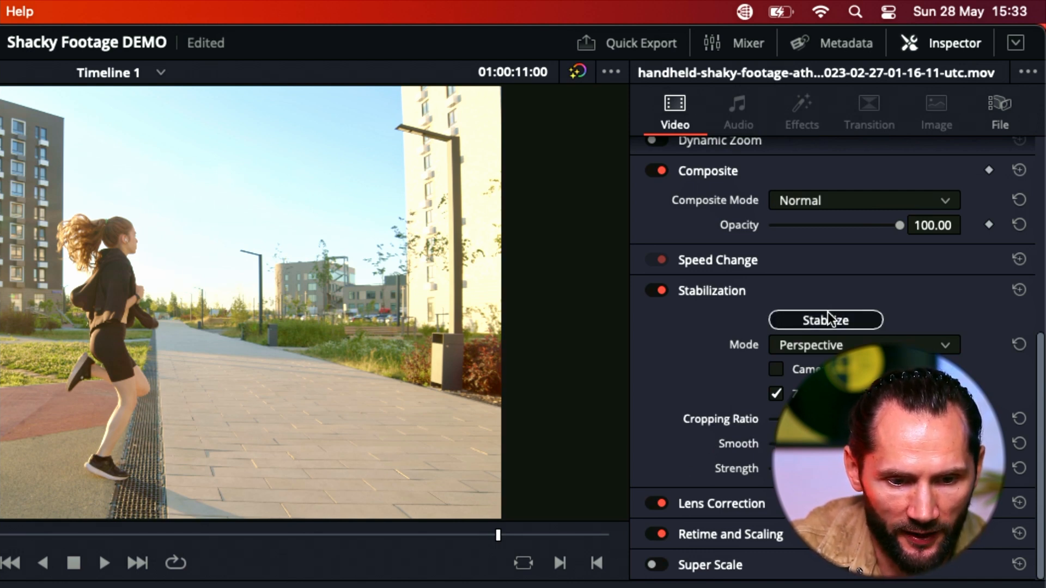
left_click(826, 320)
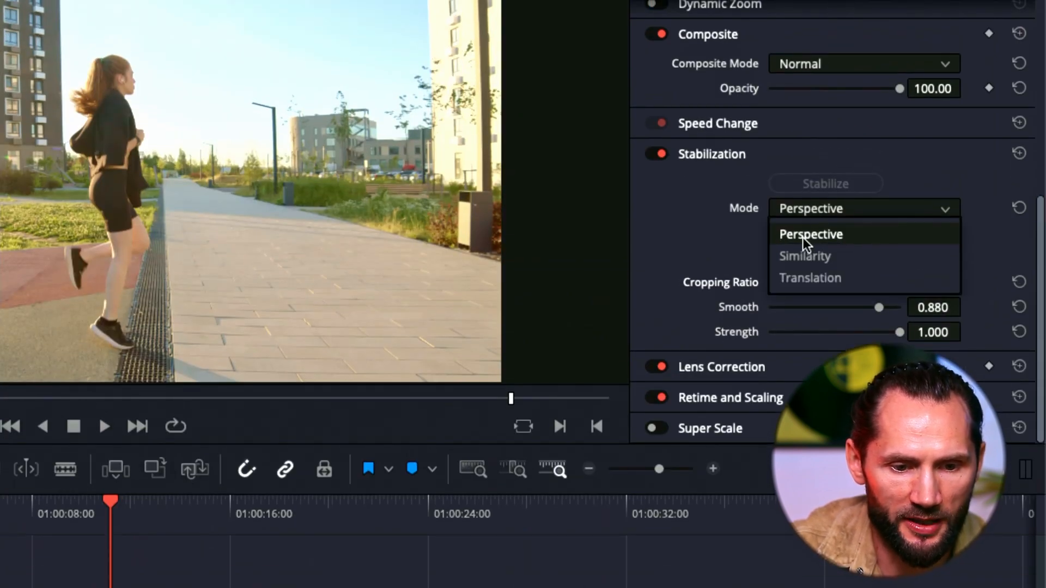
left_click(804, 256)
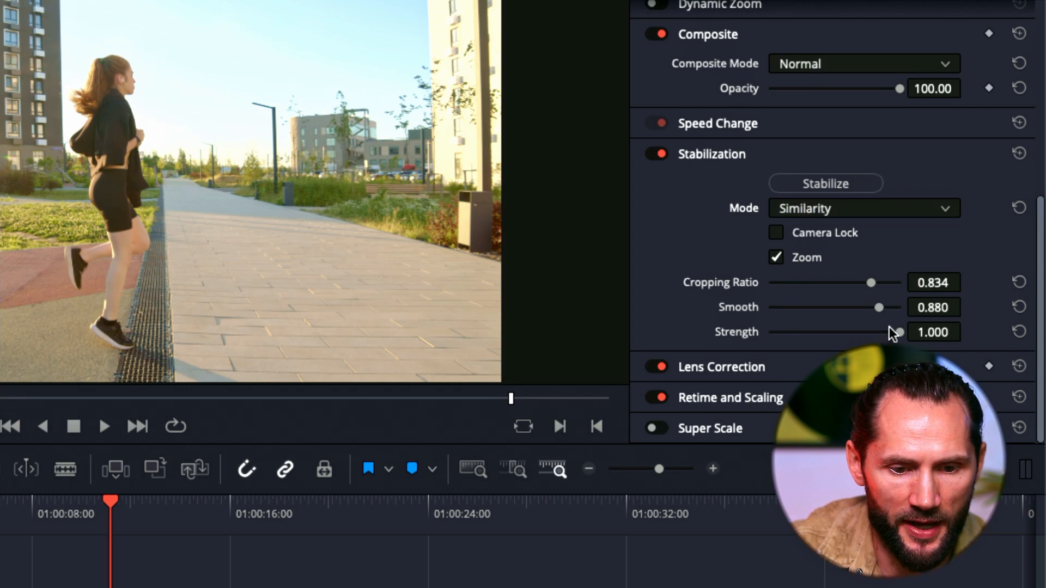
left_click_drag(897, 332, 867, 332)
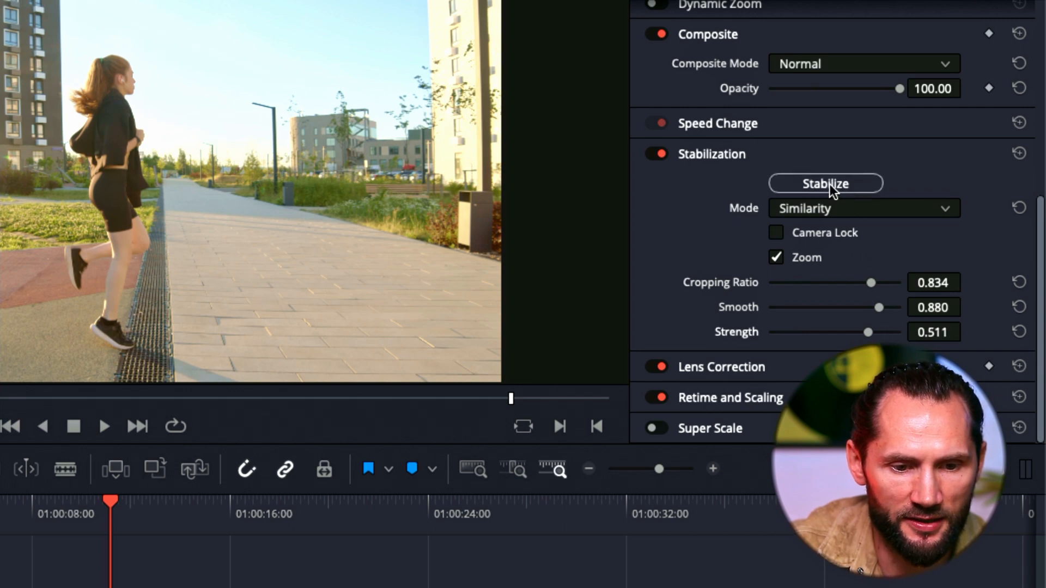
left_click(825, 183)
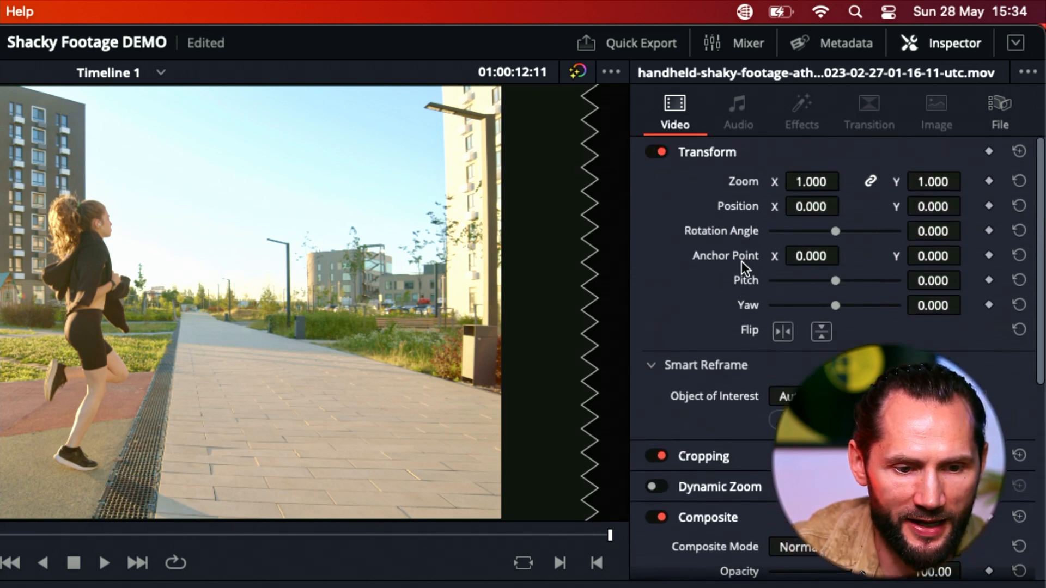
Set Smart Reframe's object of interest to a picked reference point.
scroll("down", 3)
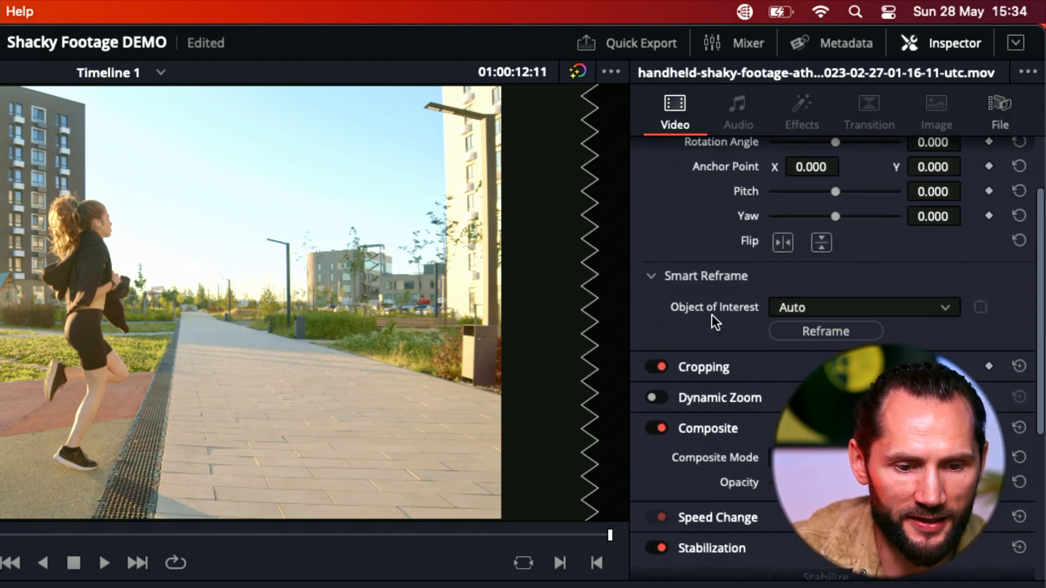
left_click(864, 307)
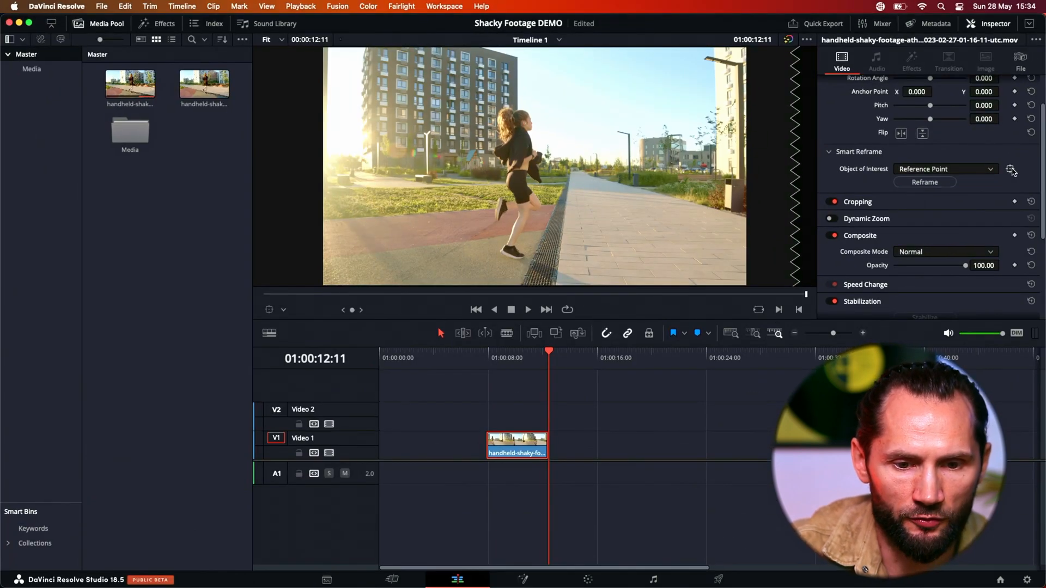
left_click(924, 182)
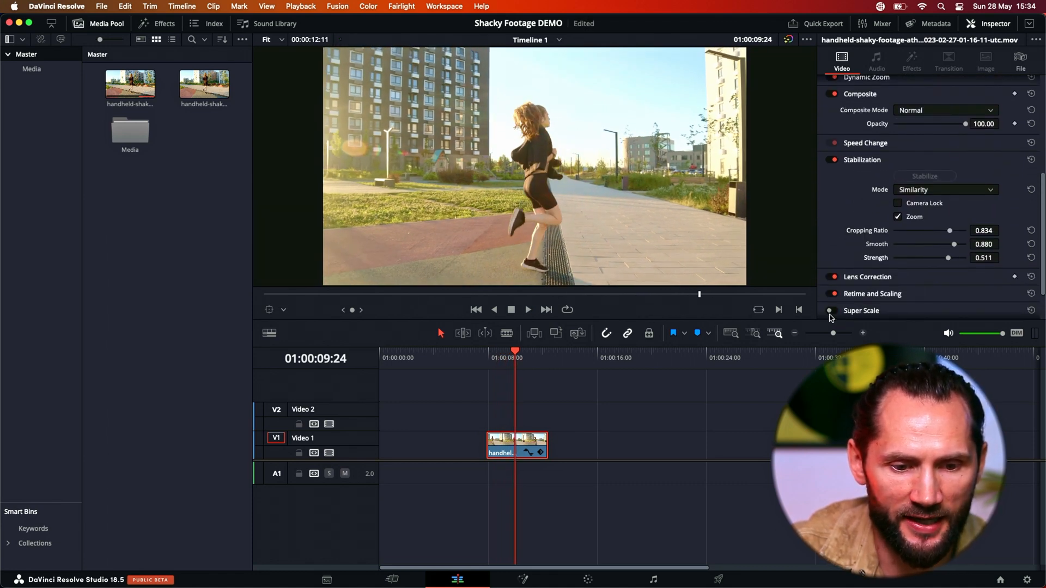
Turn on 2x Enhanced Super Scale and move the playhead back into the clip.
left_click(831, 311)
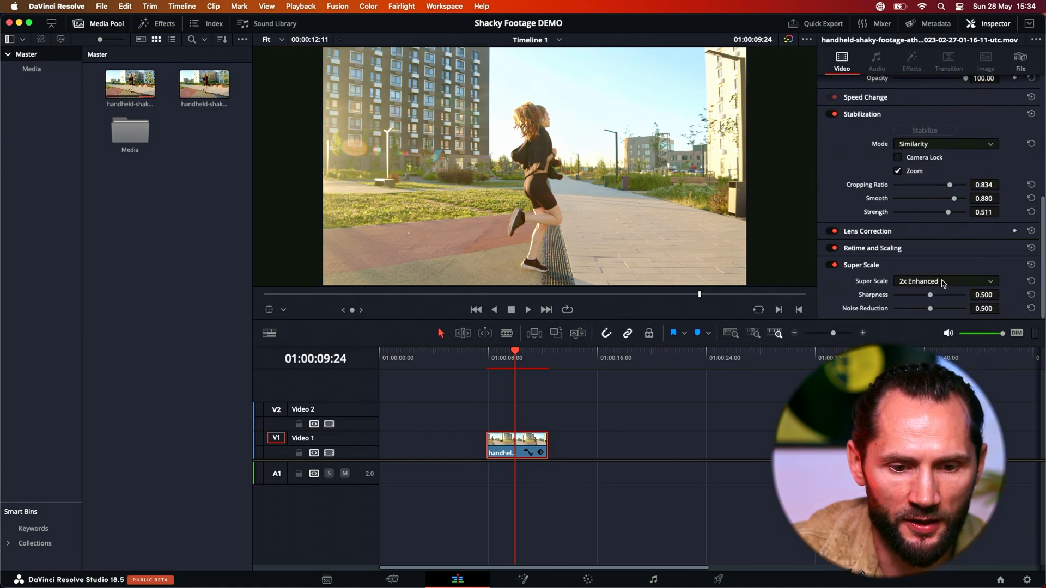
mouse_move(903, 274)
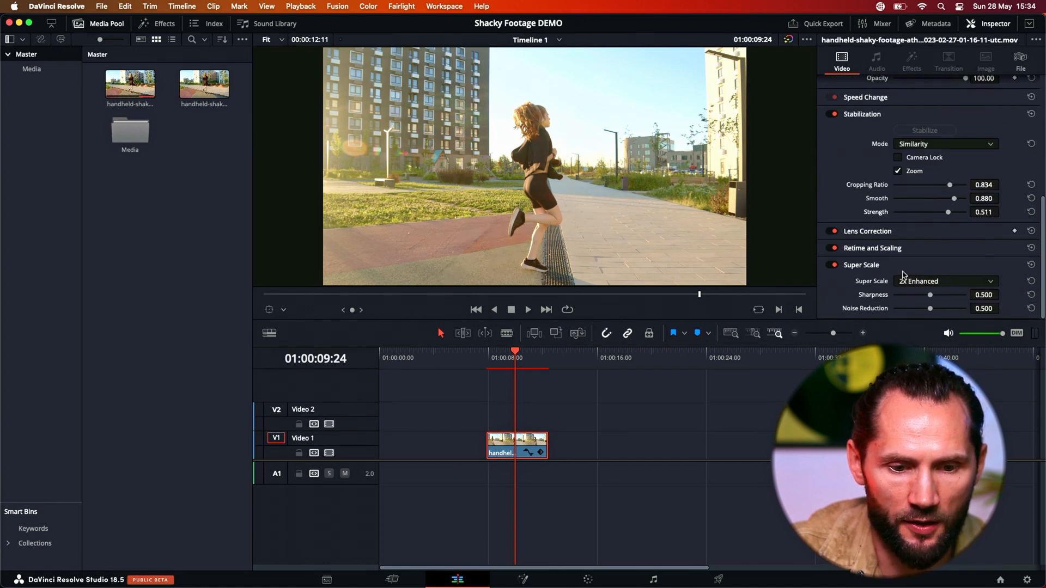
left_click(501, 357)
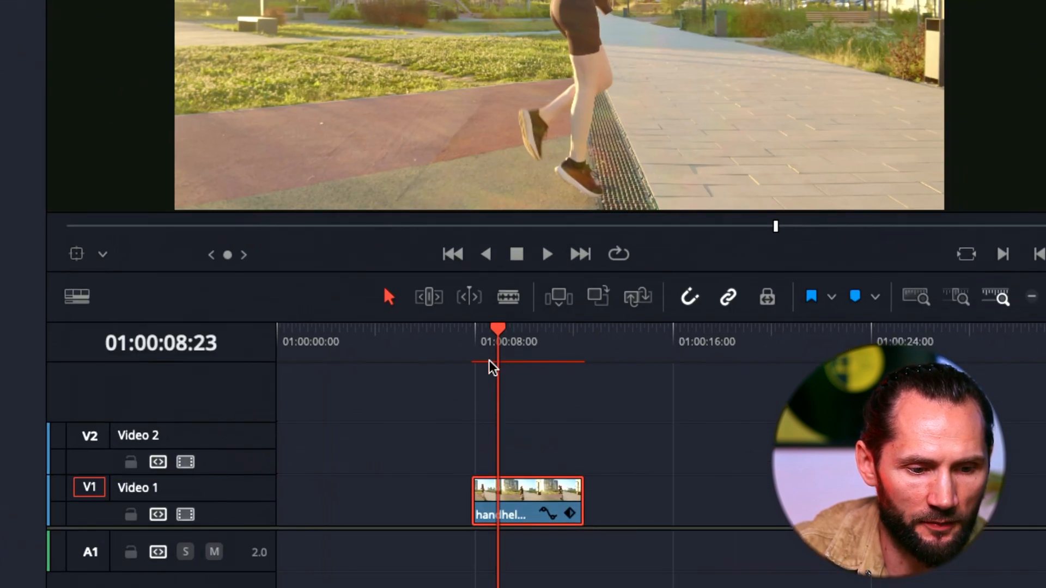
mouse_move(506, 394)
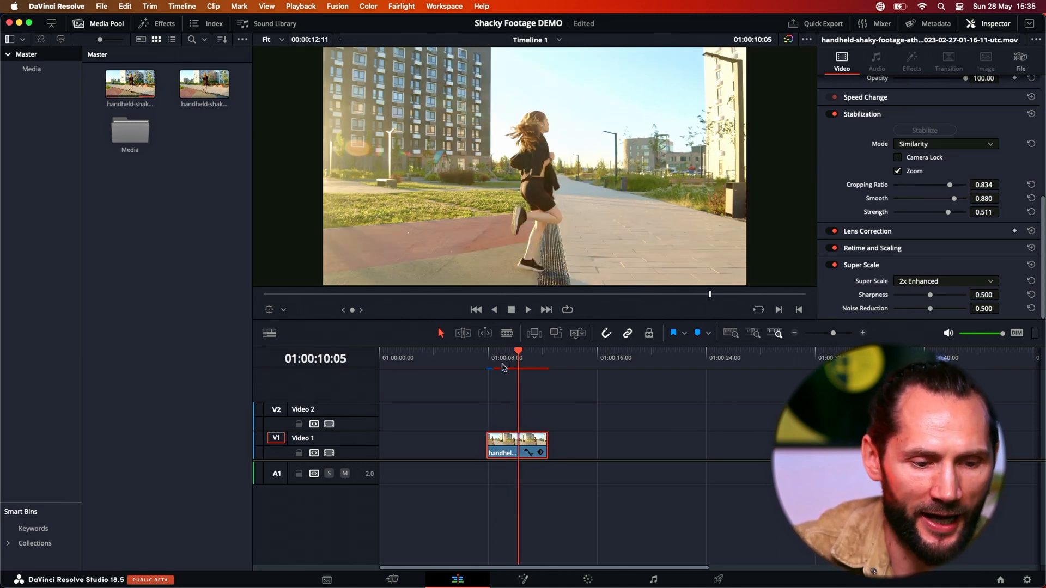
left_click(506, 358)
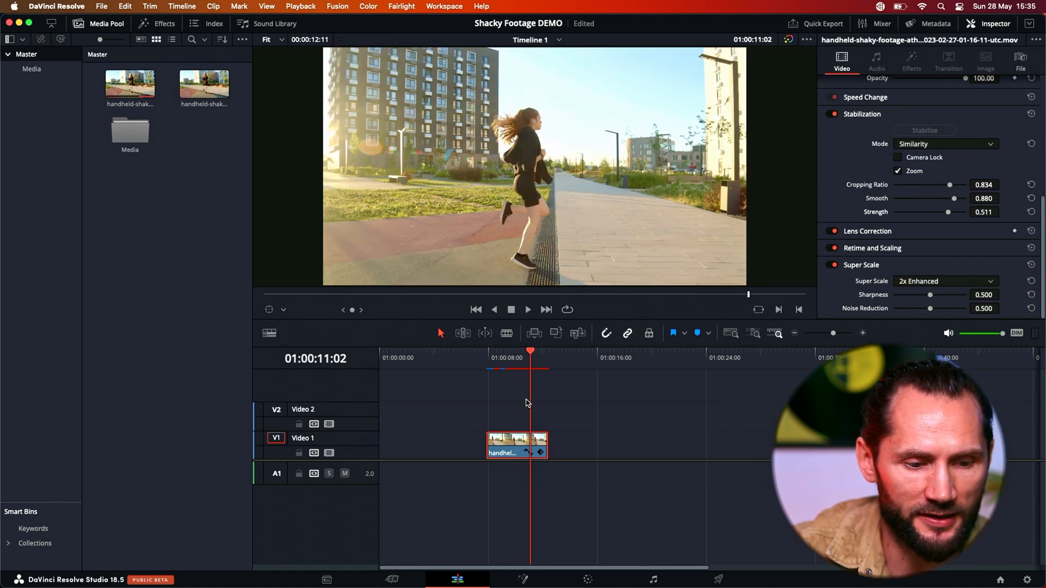
left_click(506, 358)
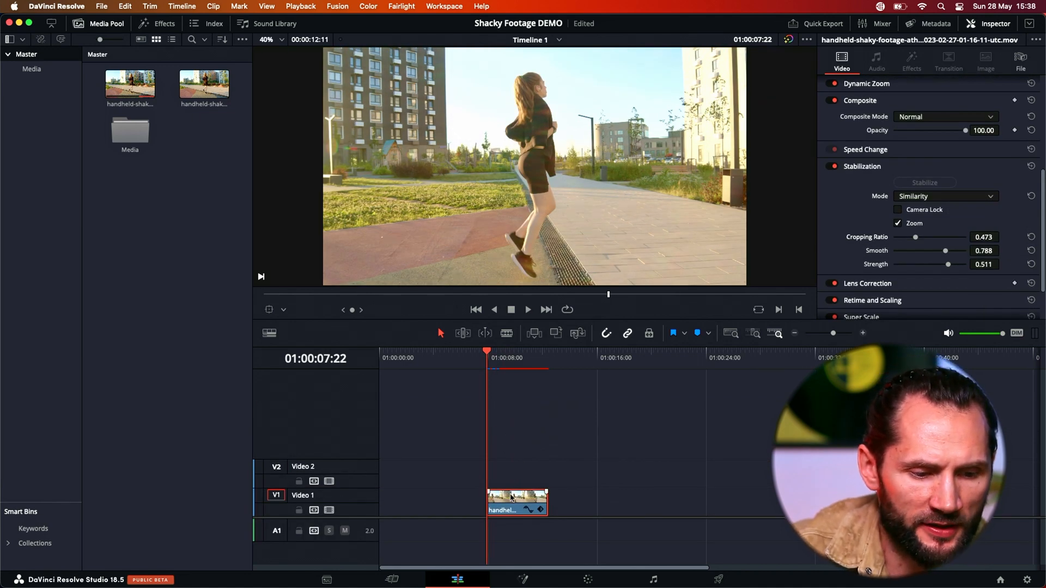
Render the clip in place as QuickTime Apple ProRes 422 with no handles.
right_click(510, 503)
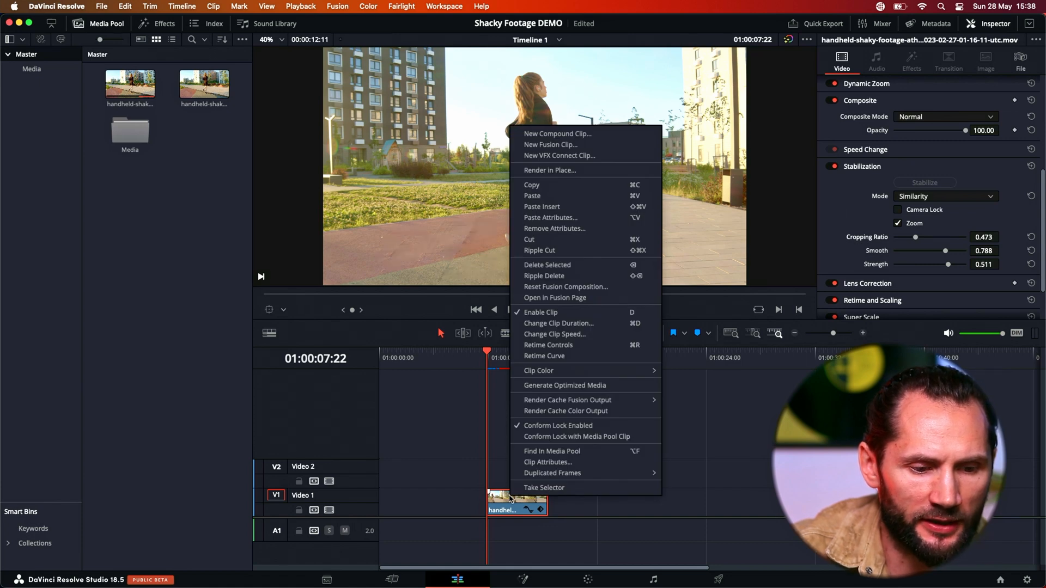
mouse_move(547, 180)
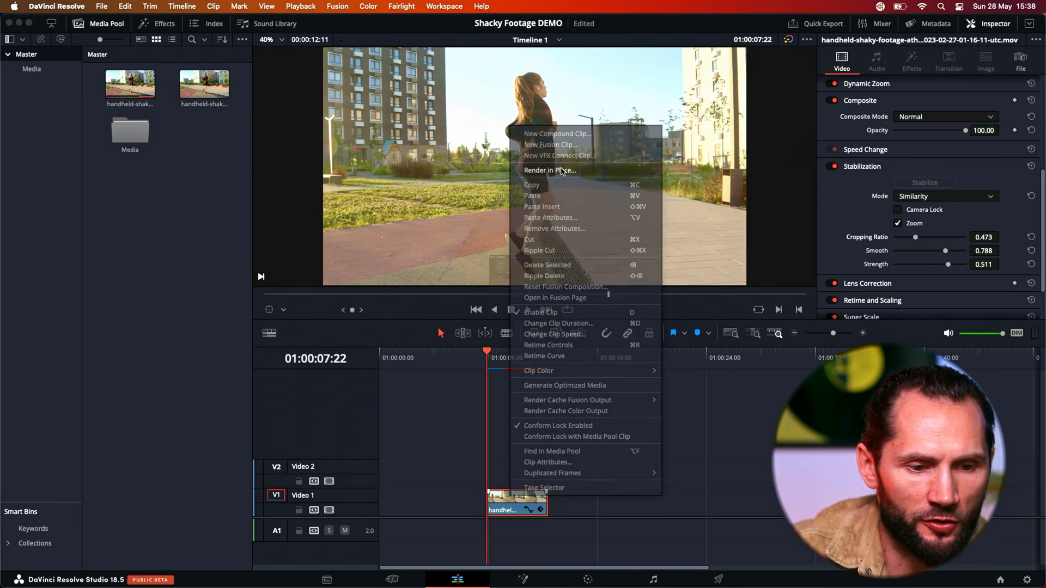
left_click(550, 170)
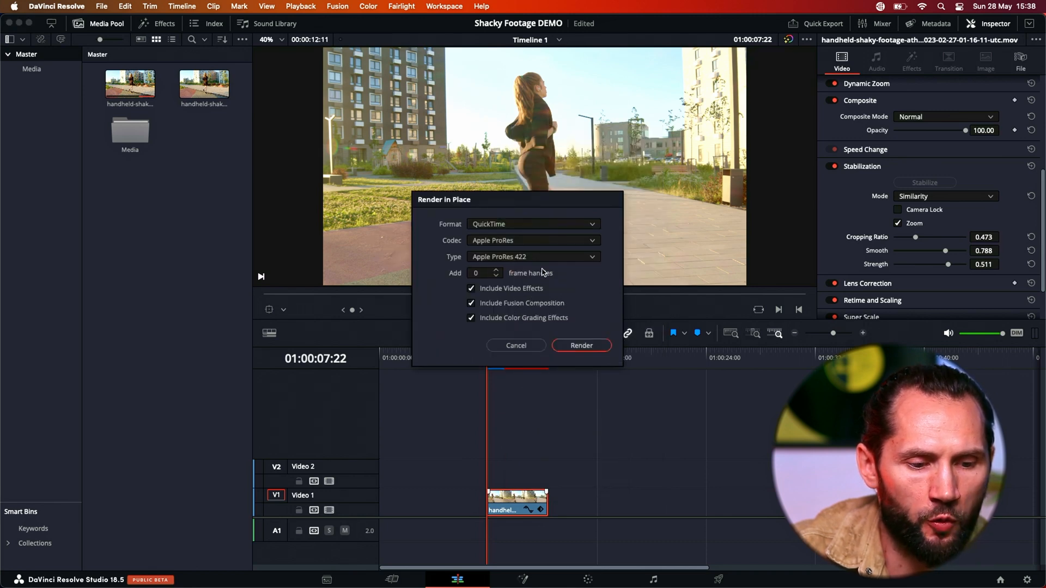
mouse_move(497, 293)
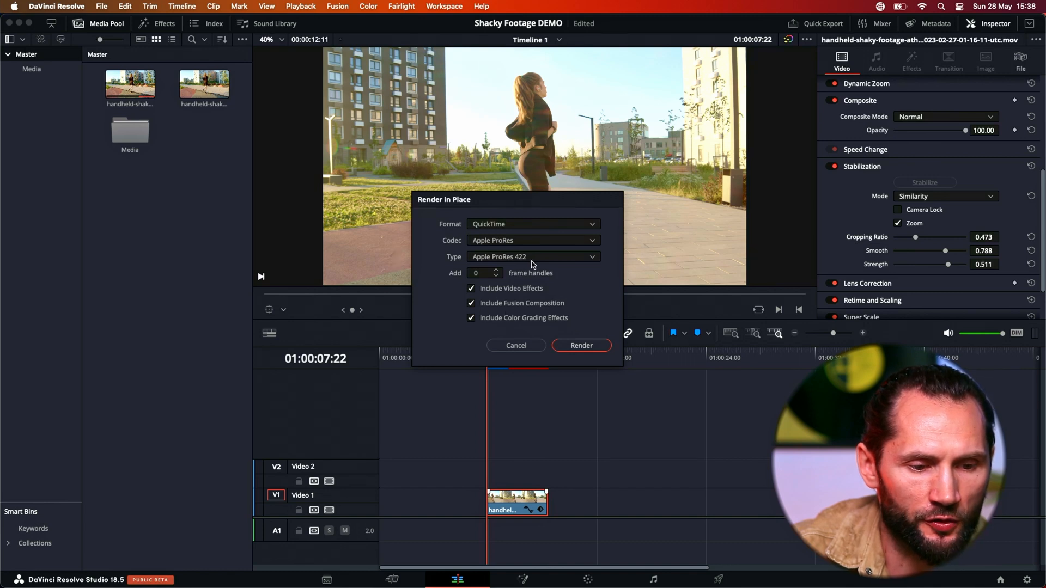
mouse_move(561, 281)
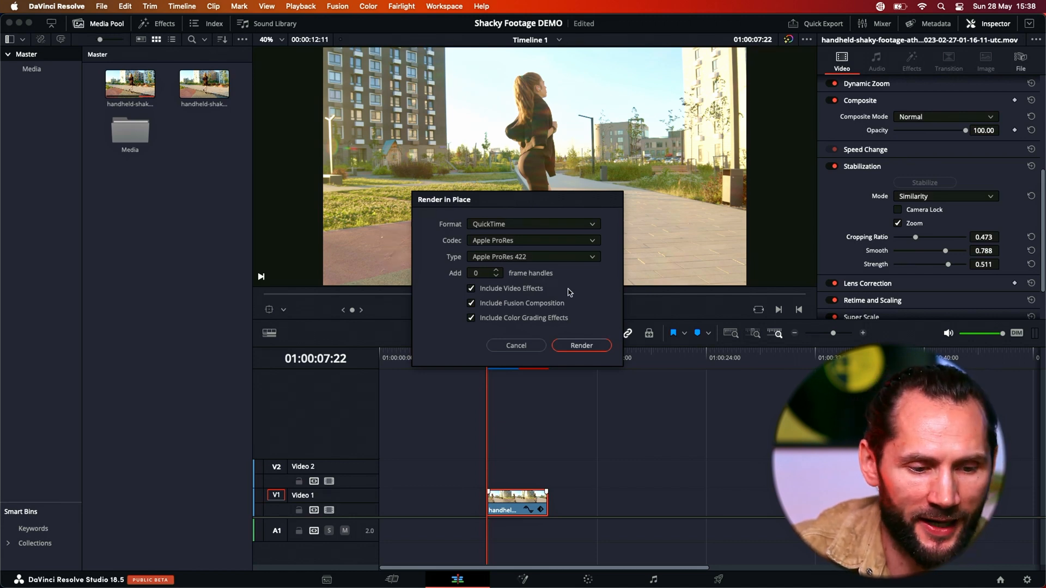
mouse_move(551, 318)
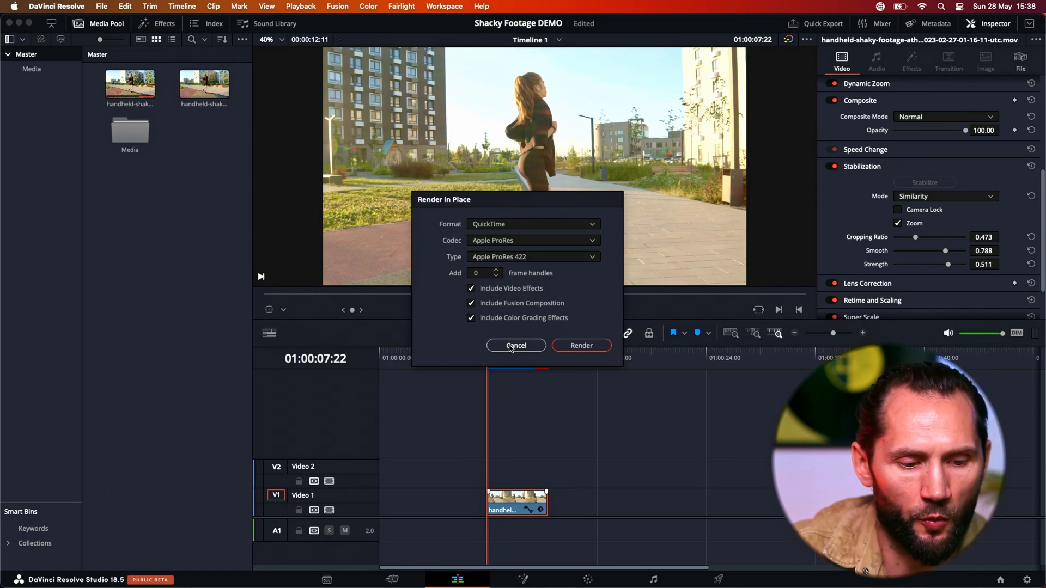
mouse_move(581, 346)
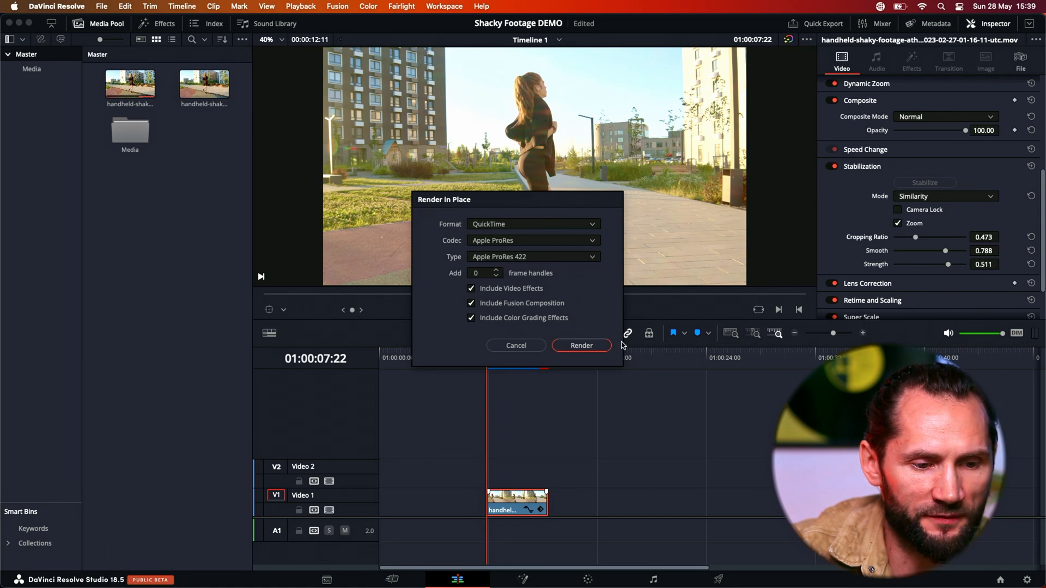
left_click(581, 346)
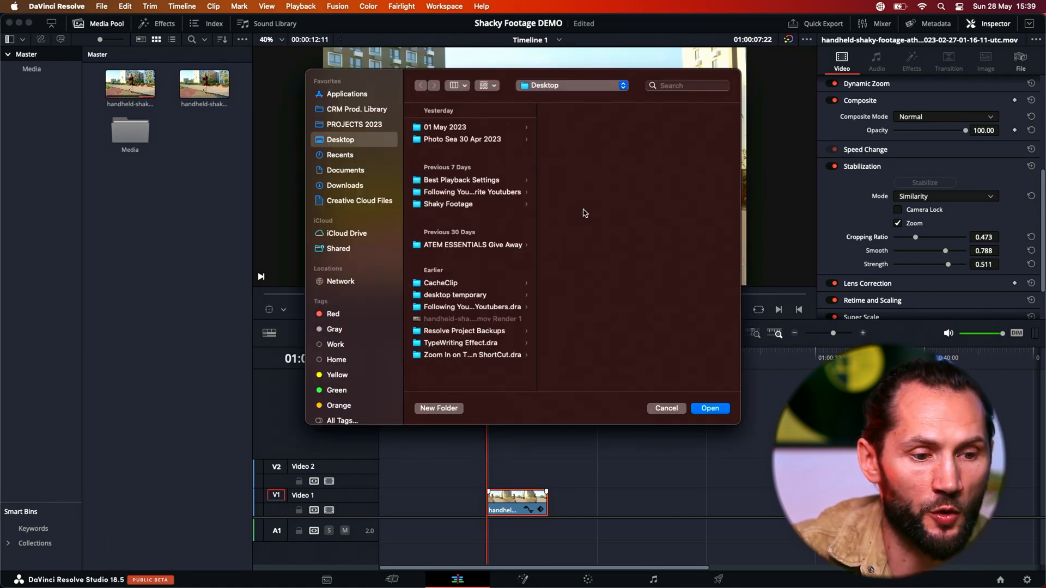
mouse_move(601, 281)
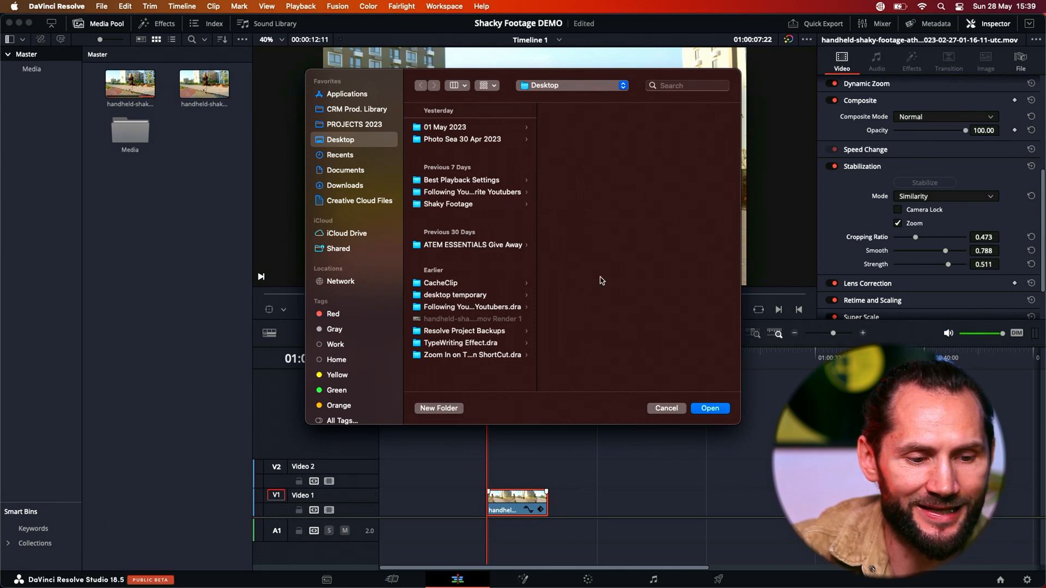
Create a 'RENDER IN PLACE' folder on the Desktop and choose it as destination.
left_click(438, 408)
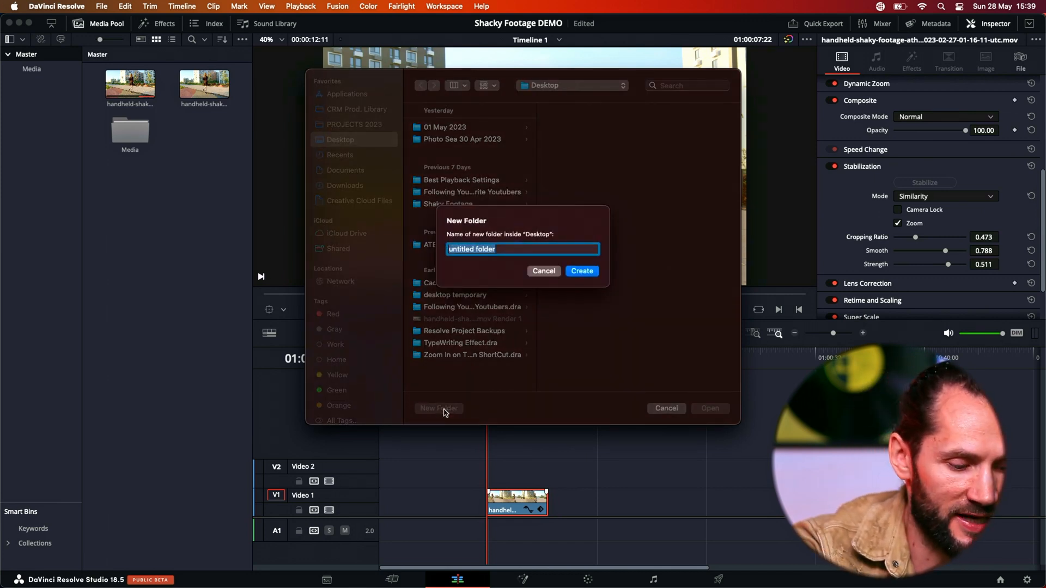
type("RE")
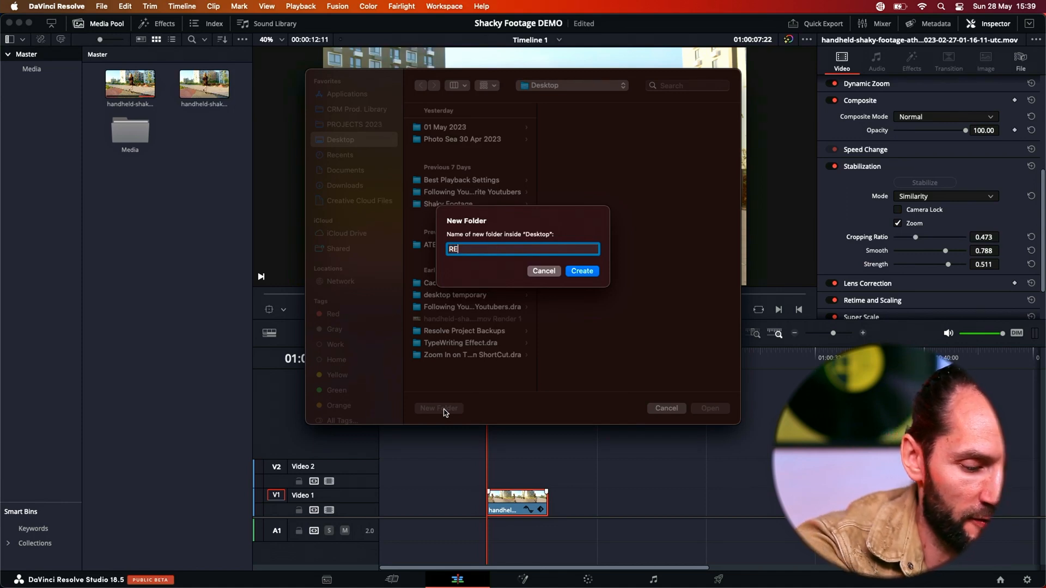
key("Backspace")
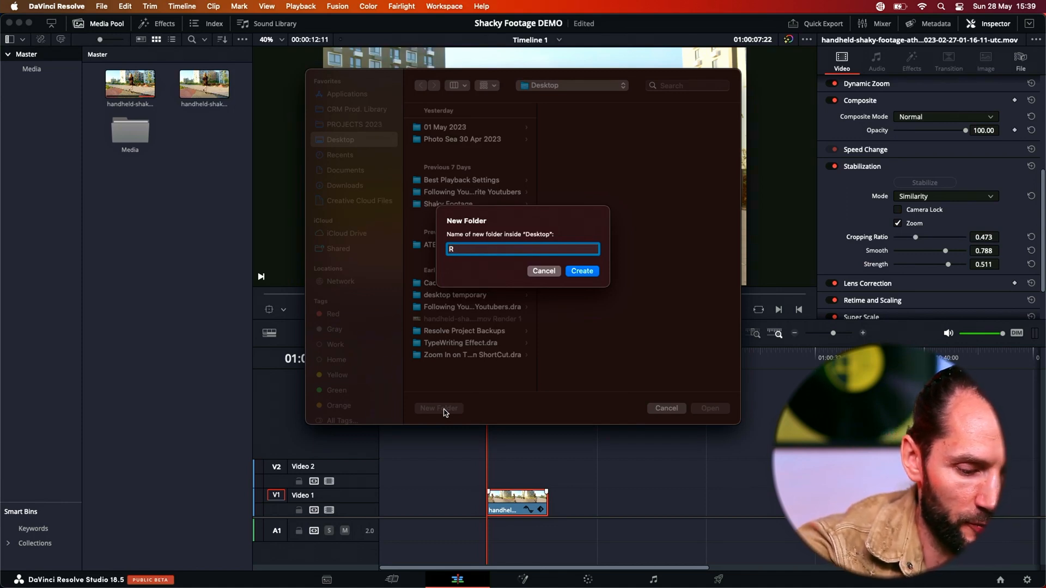
type("ENDER IN")
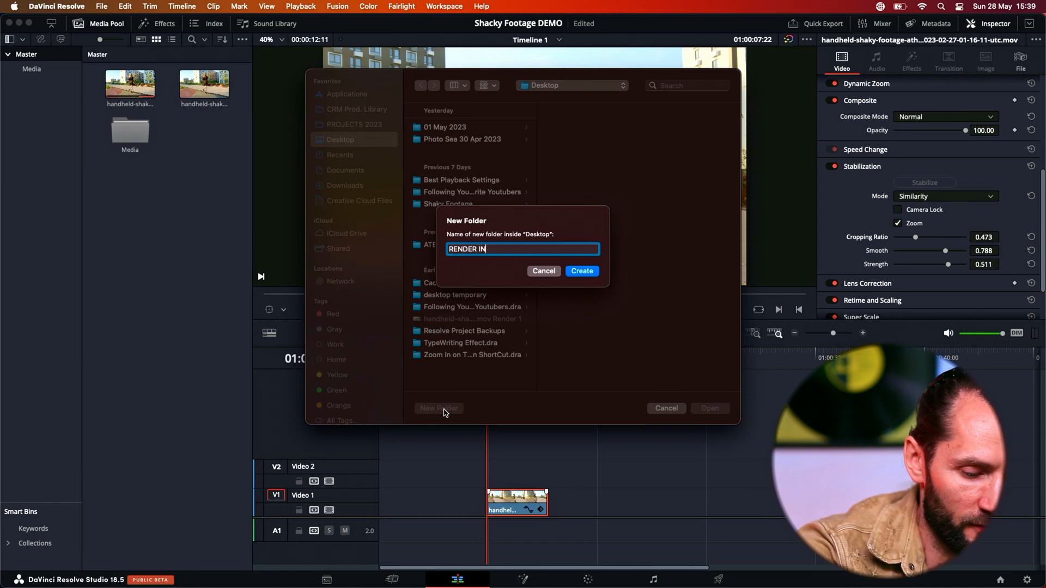
type("PLACE")
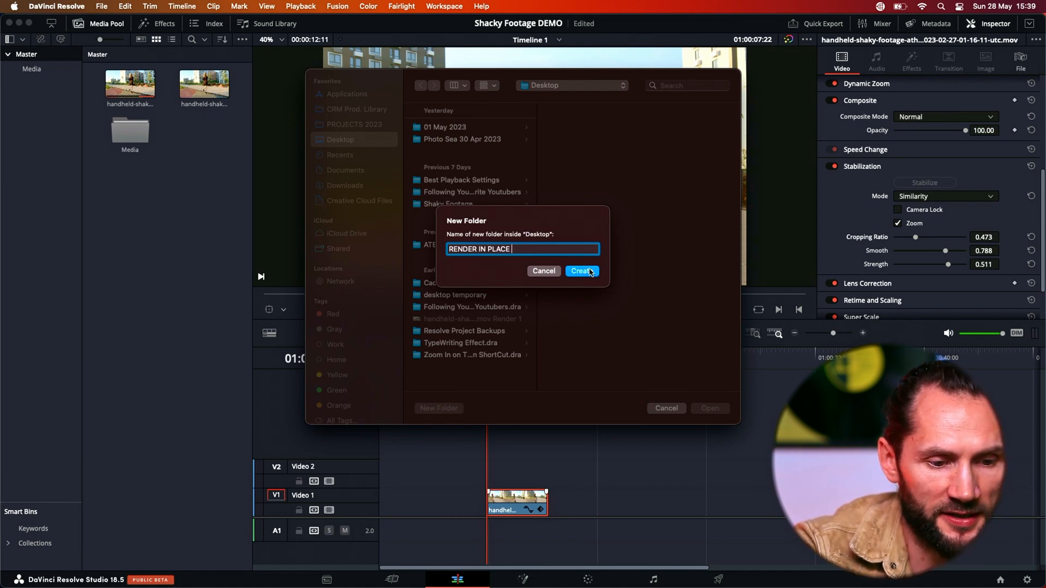
left_click(581, 271)
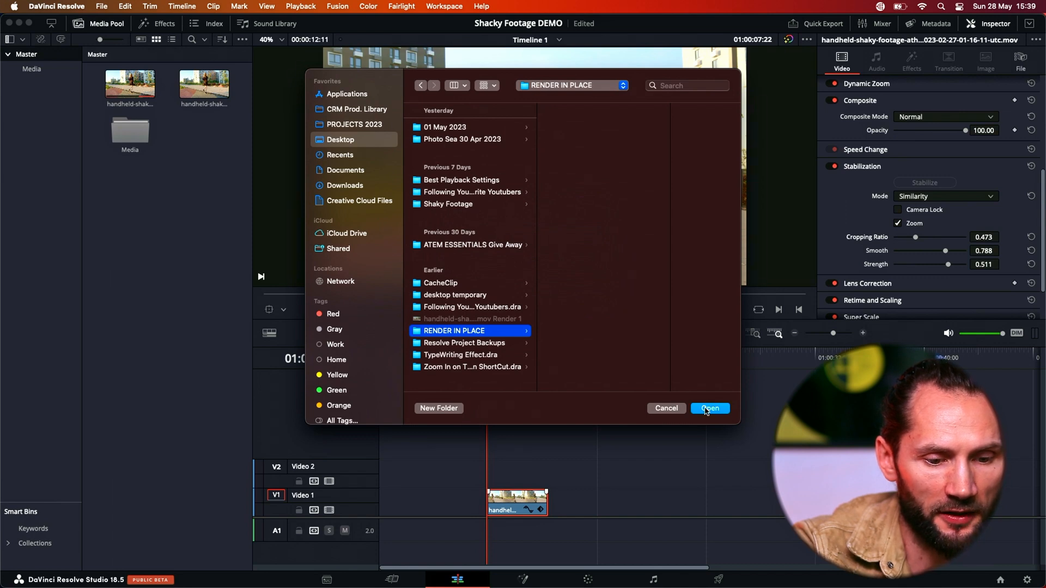
left_click(710, 408)
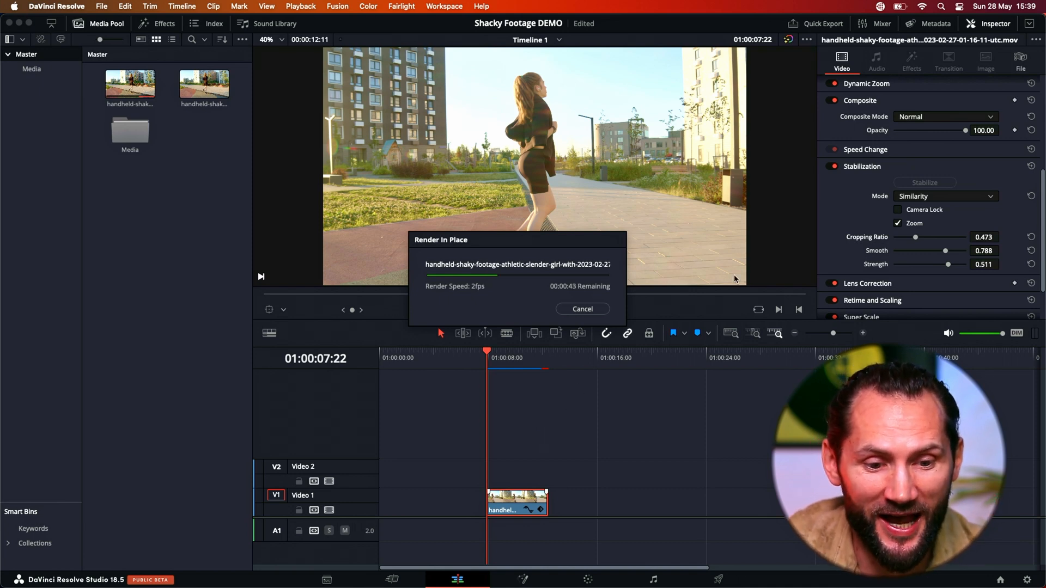
mouse_move(758, 261)
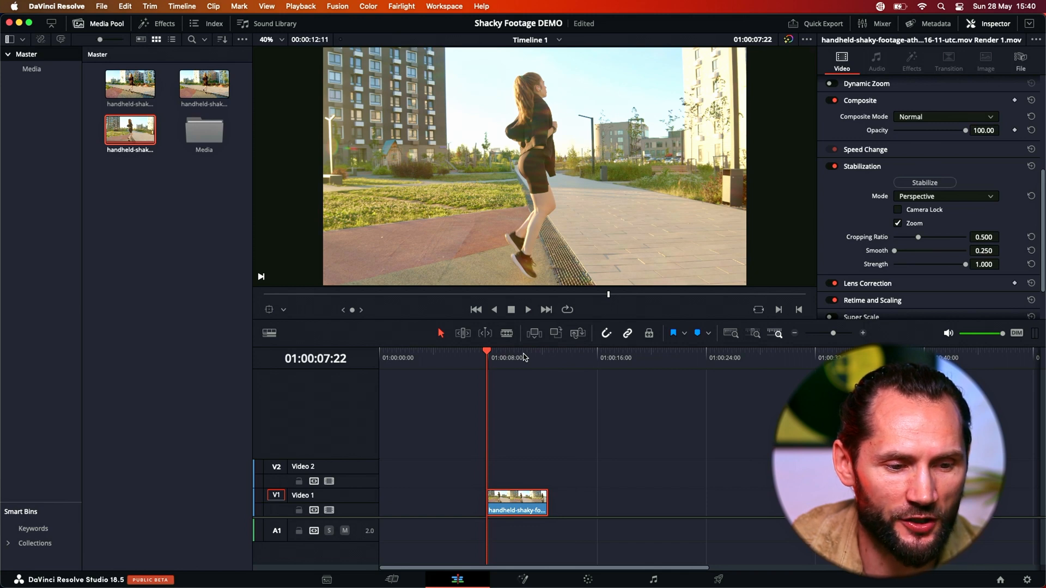
left_click(527, 310)
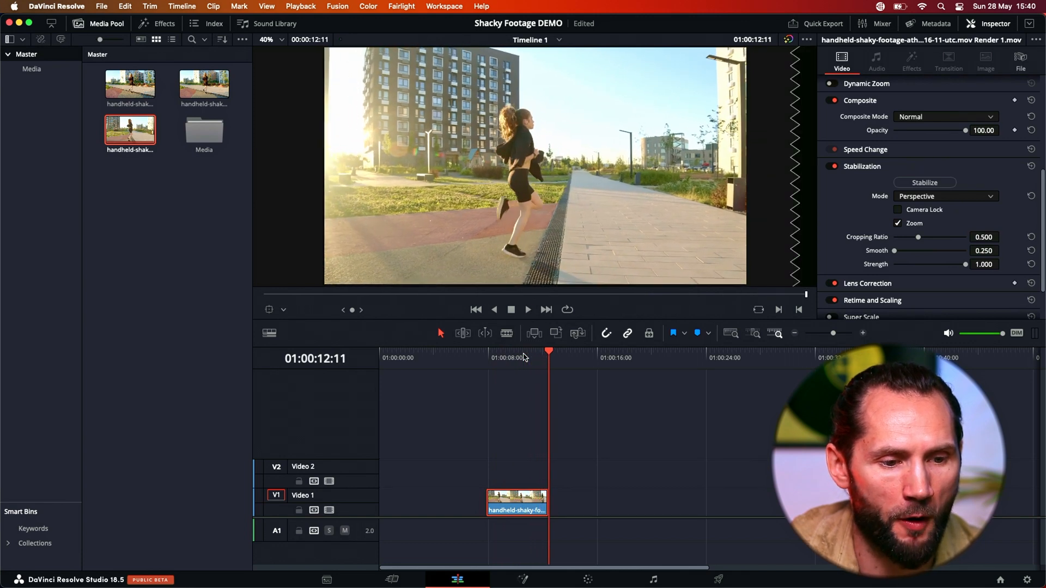
left_click(527, 310)
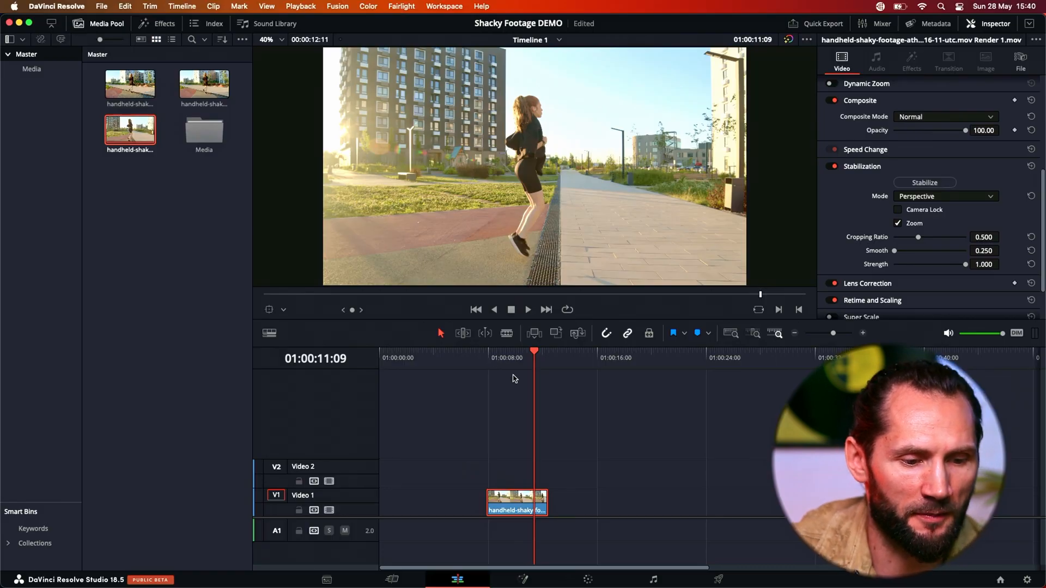
left_click(527, 309)
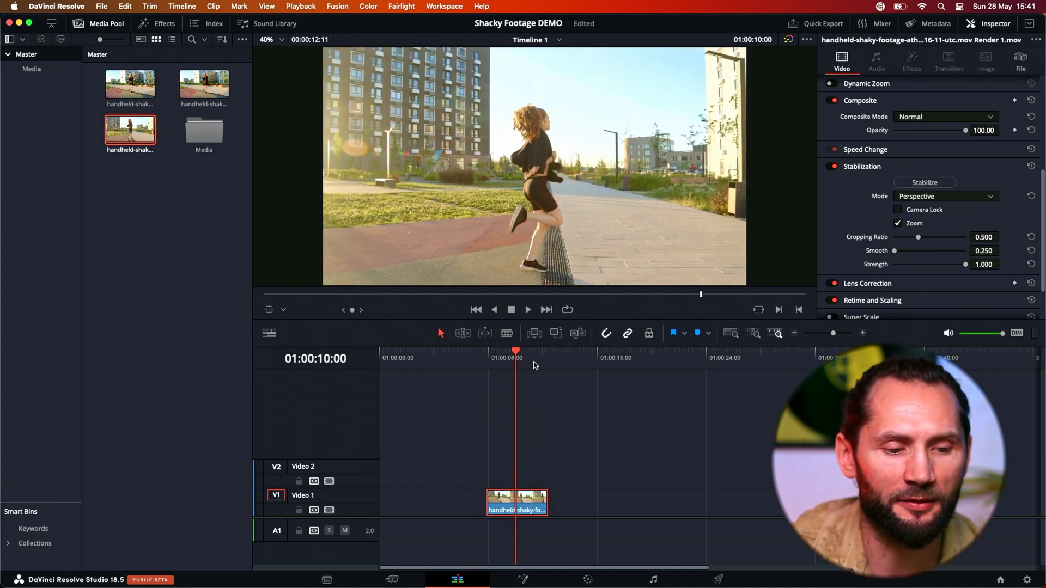
left_click(487, 358)
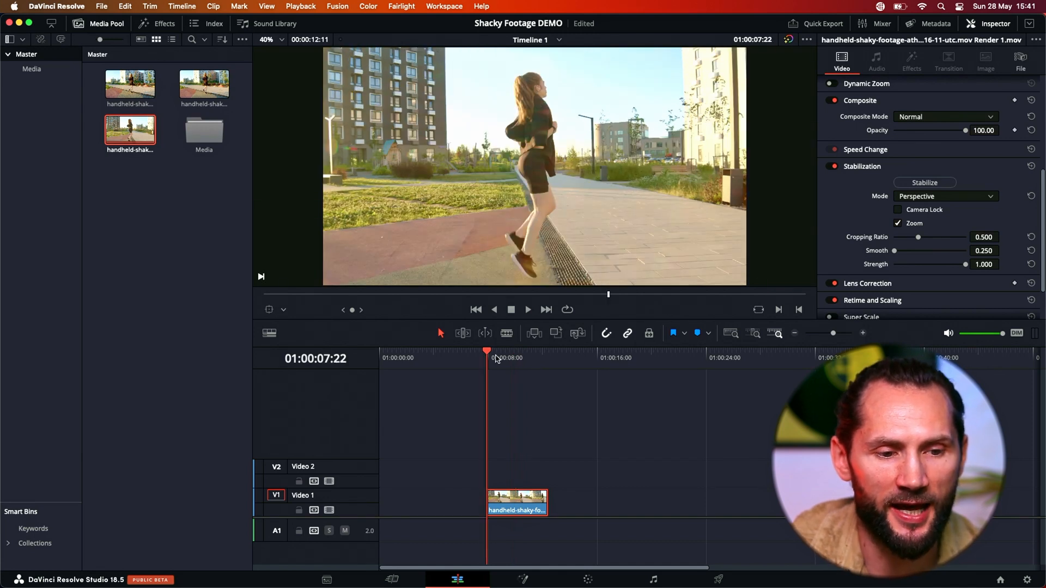
mouse_move(502, 360)
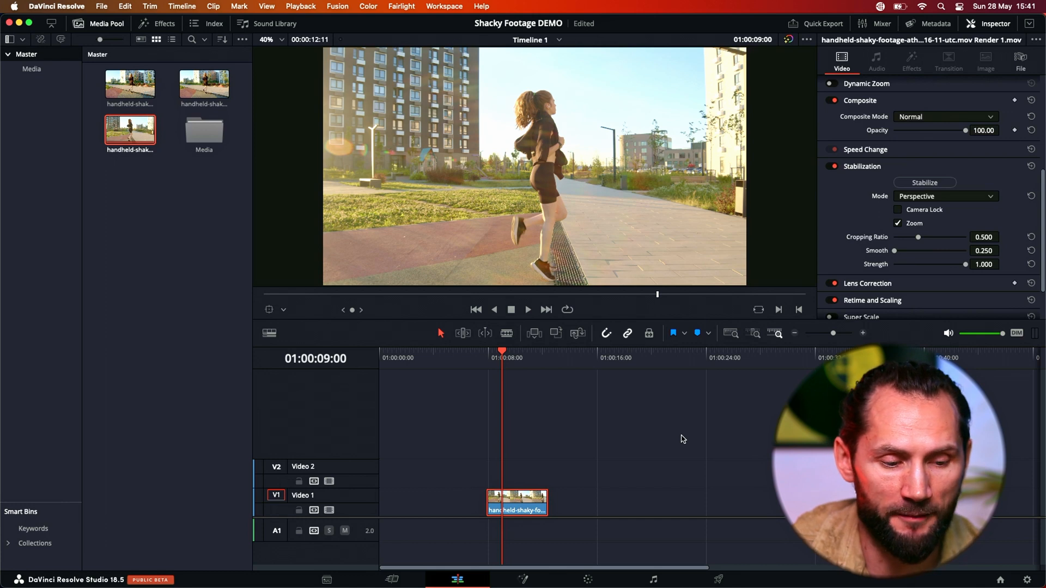
scroll("down", 3)
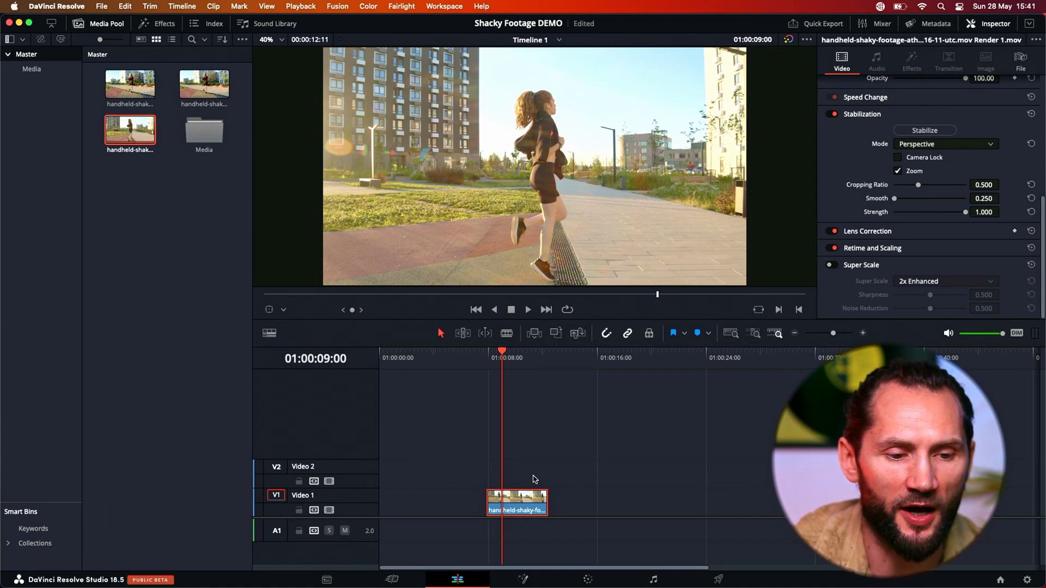
mouse_move(575, 460)
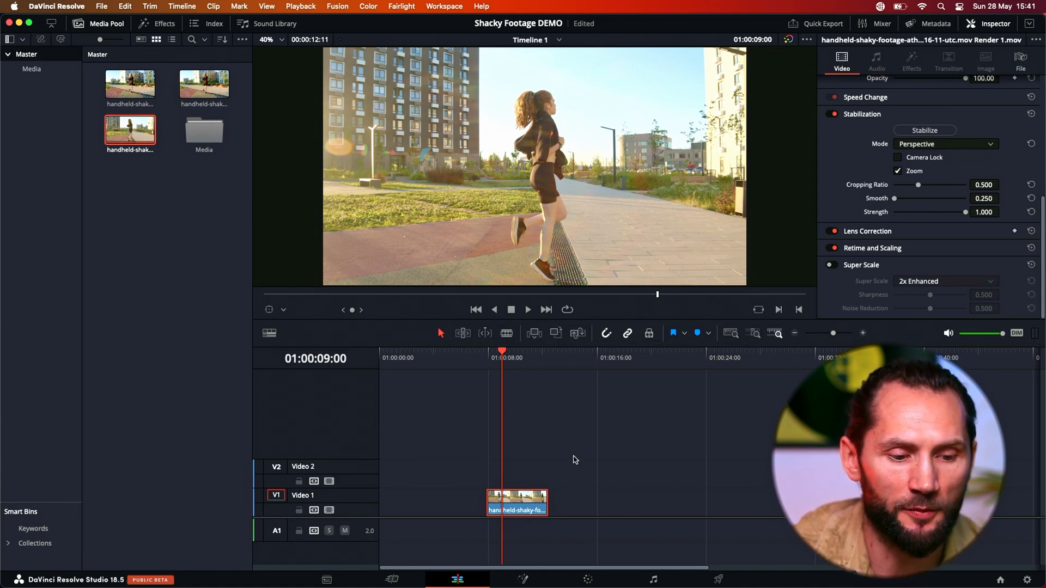